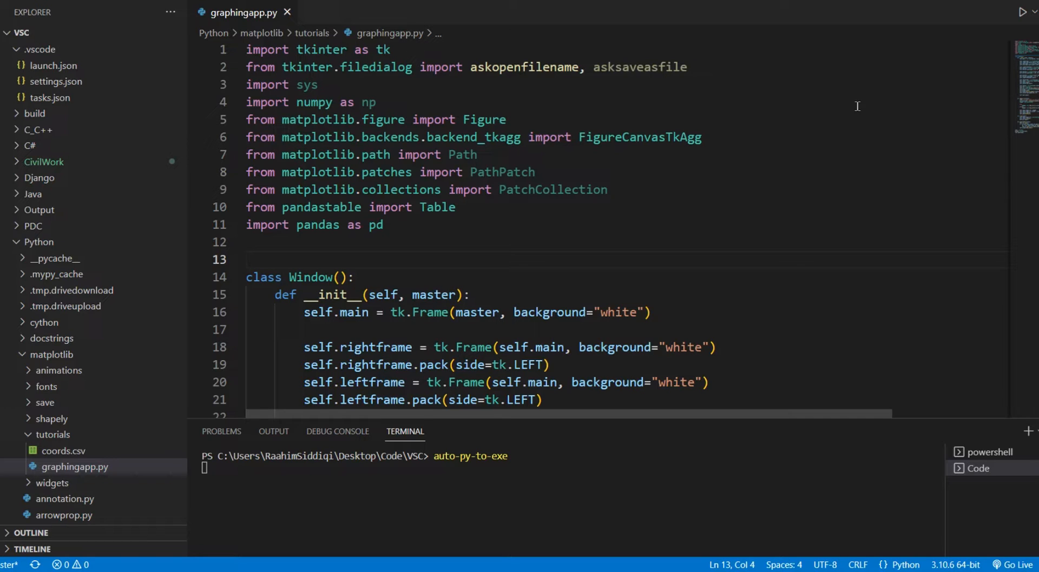
pyautogui.moveTo(702, 191)
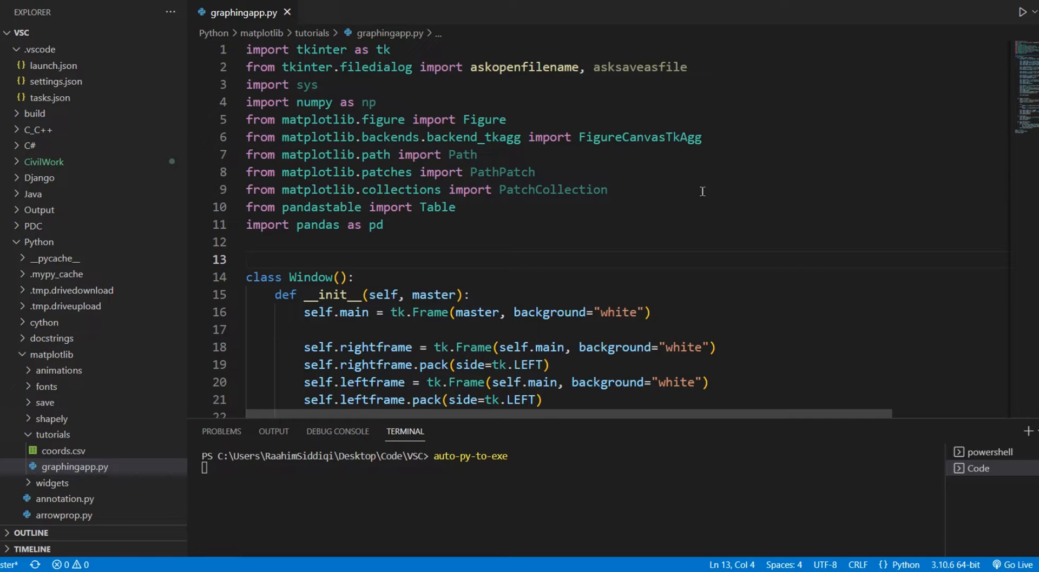
# Set the build to One File and Window Based, hiding the console (--onefile --windowed)
pyautogui.scroll(-3)
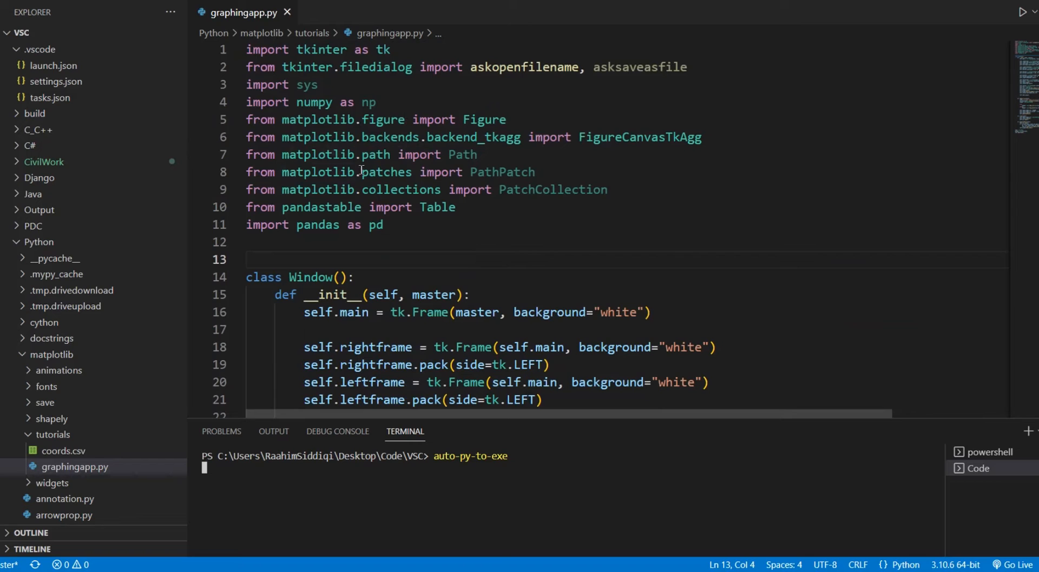
pyautogui.moveTo(418, 312)
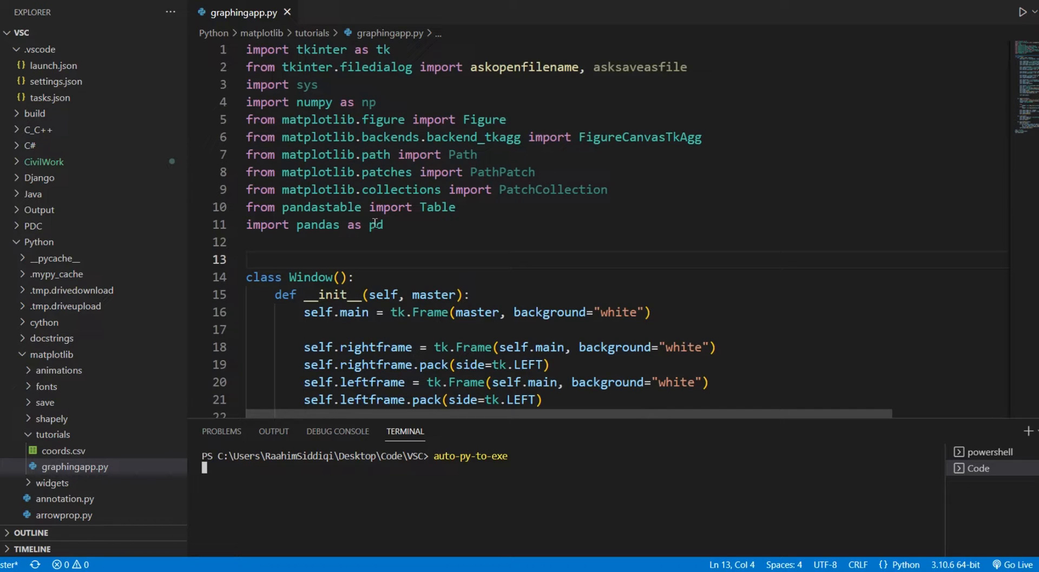
pyautogui.moveTo(414, 516)
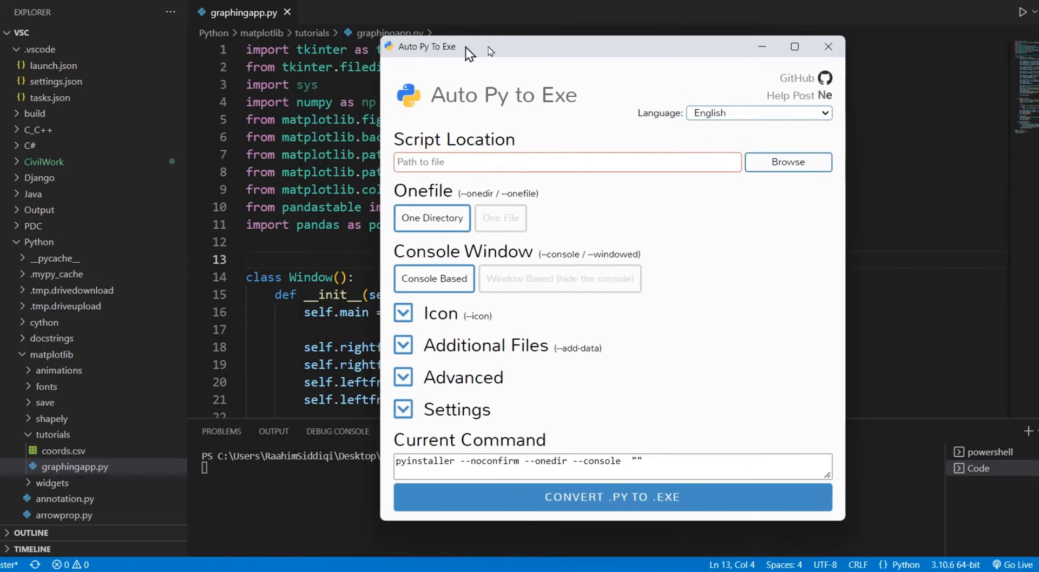
pyautogui.moveTo(421, 47); pyautogui.dragTo(490, 63)
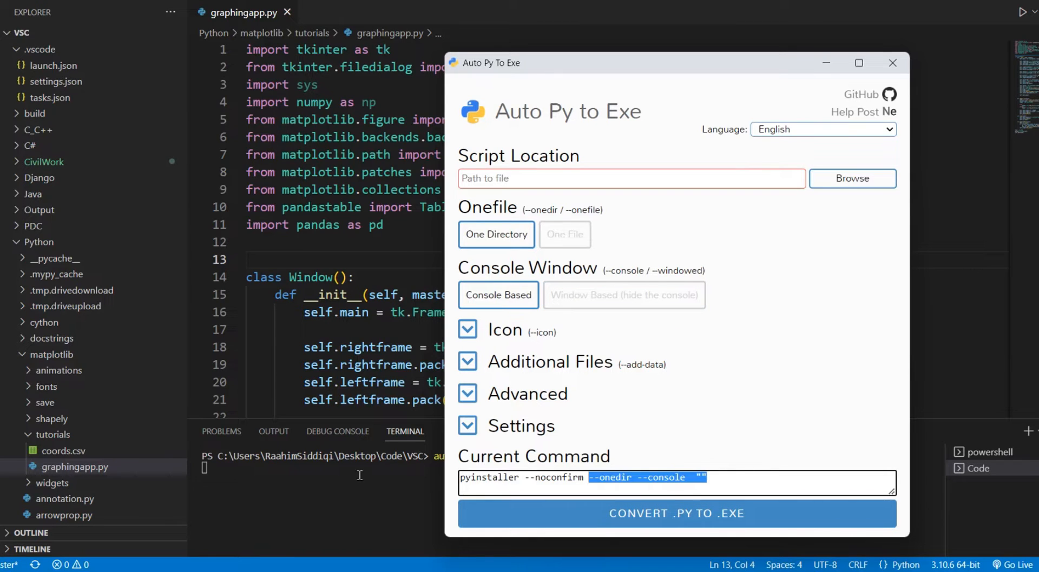
pyautogui.click(623, 295)
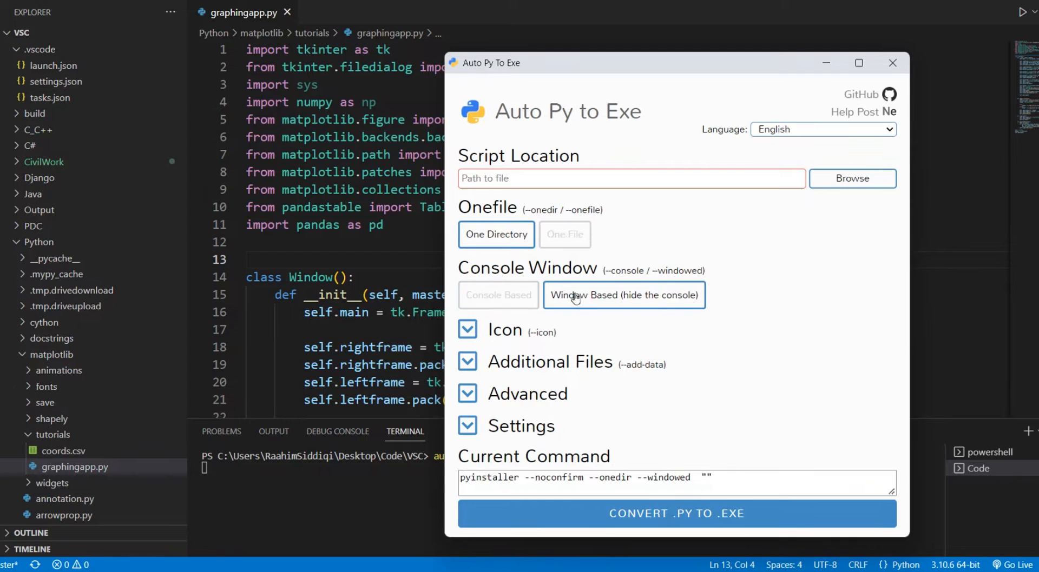
pyautogui.click(564, 234)
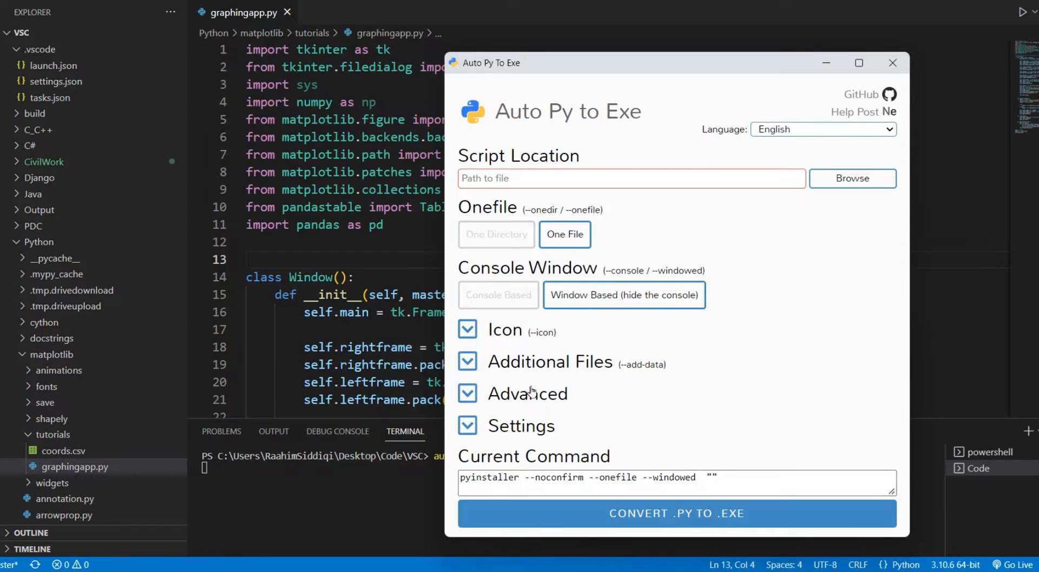
pyautogui.moveTo(697, 73)
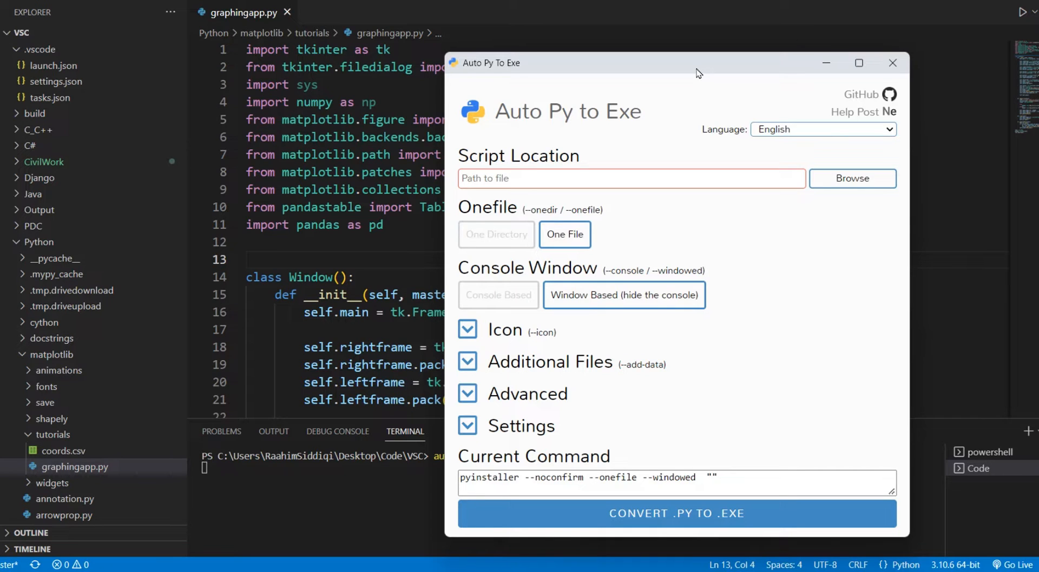
pyautogui.moveTo(770, 71)
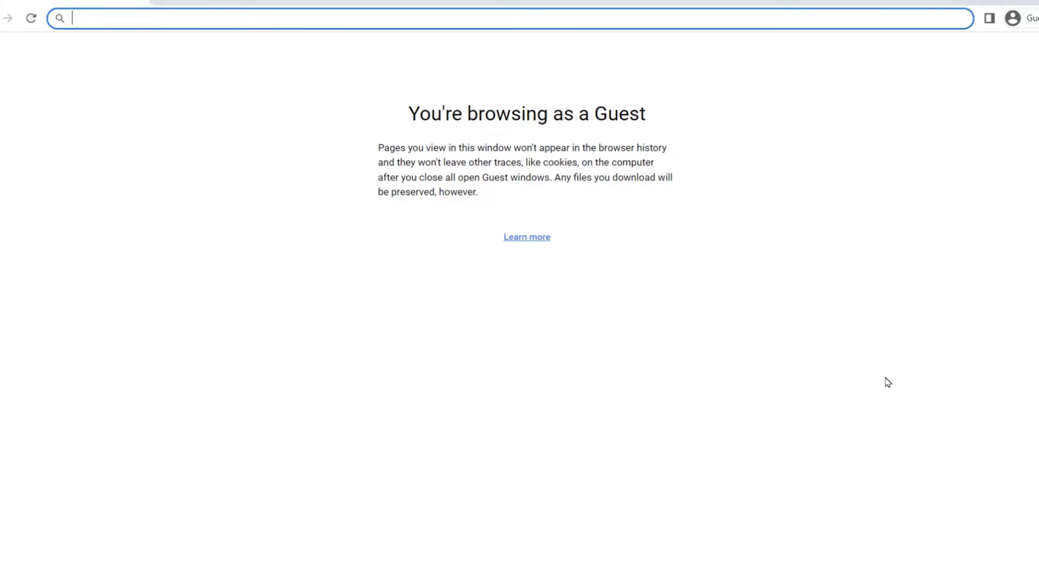
# Search Chrome for 'upx exe' and open the UPX: the Ultimate Packer homepage
pyautogui.write('ups')
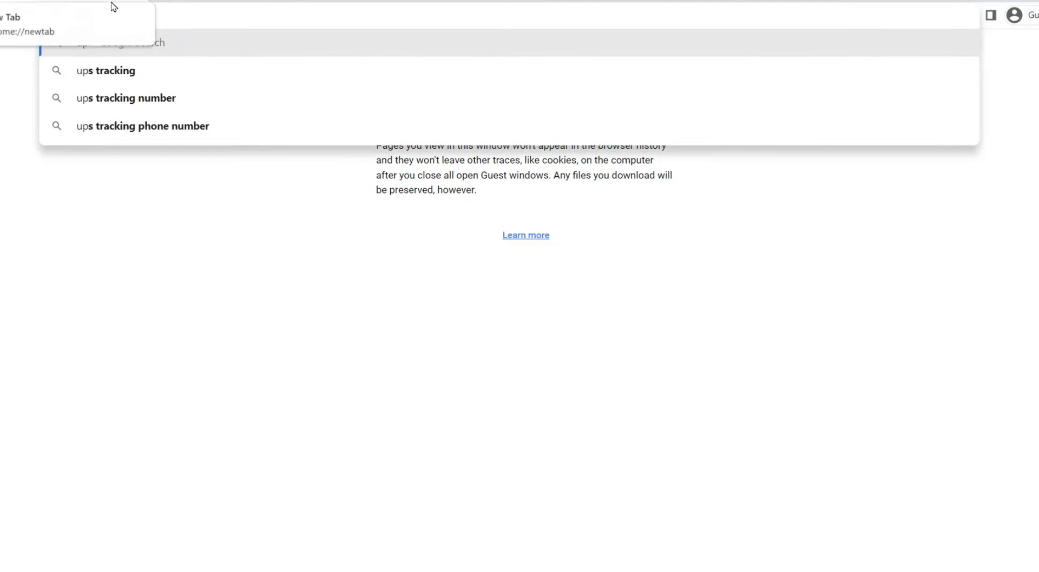
pyautogui.write('upx exe')
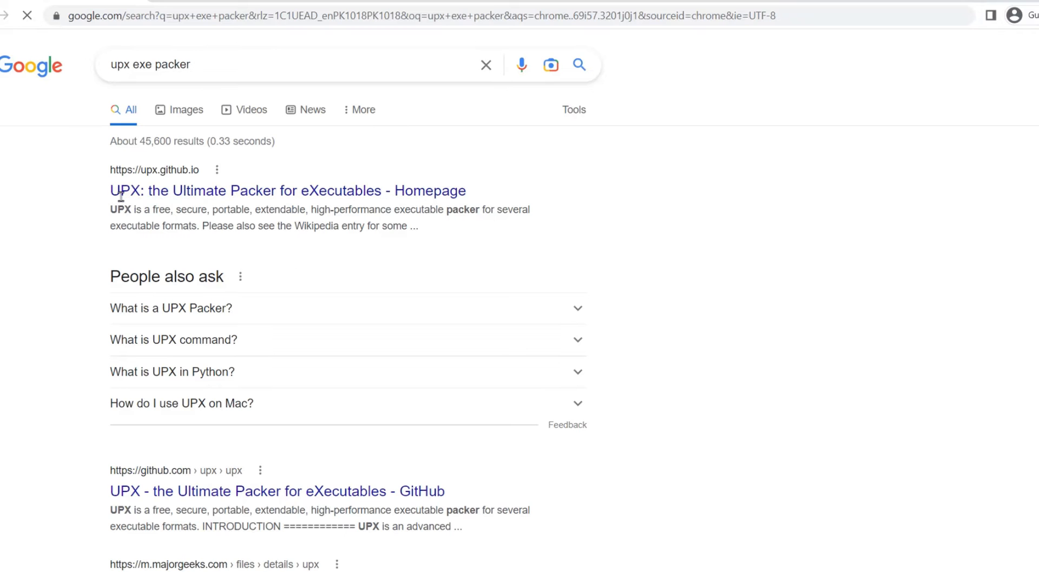
pyautogui.click(287, 191)
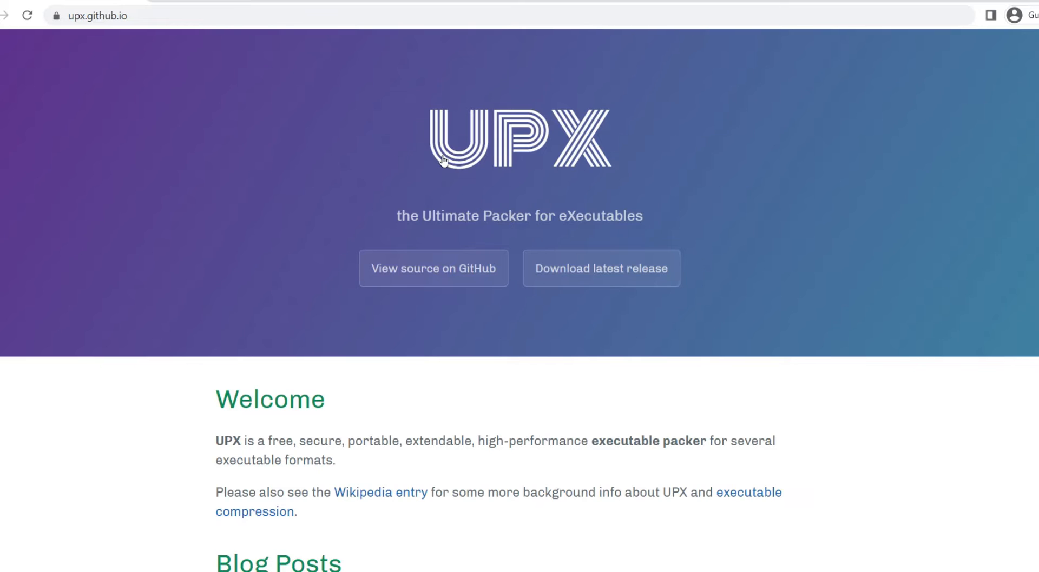
pyautogui.scroll(-3)
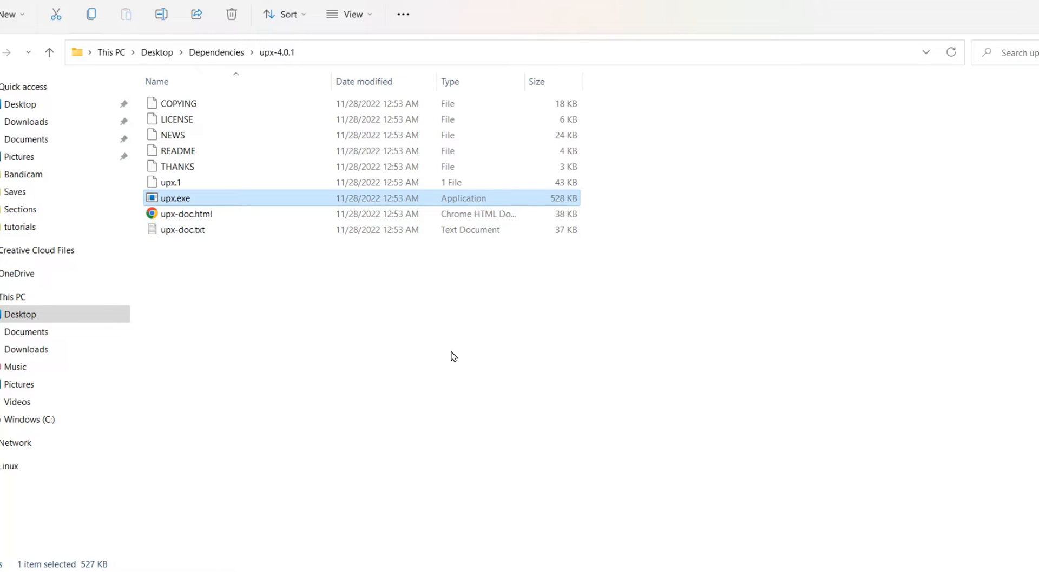
pyautogui.moveTo(462, 358)
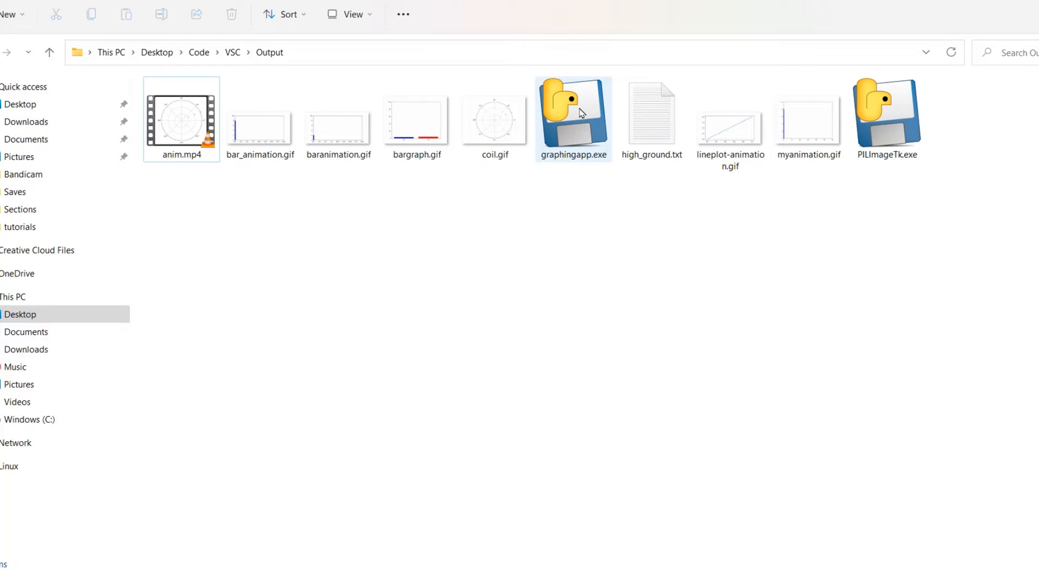
pyautogui.moveTo(575, 111)
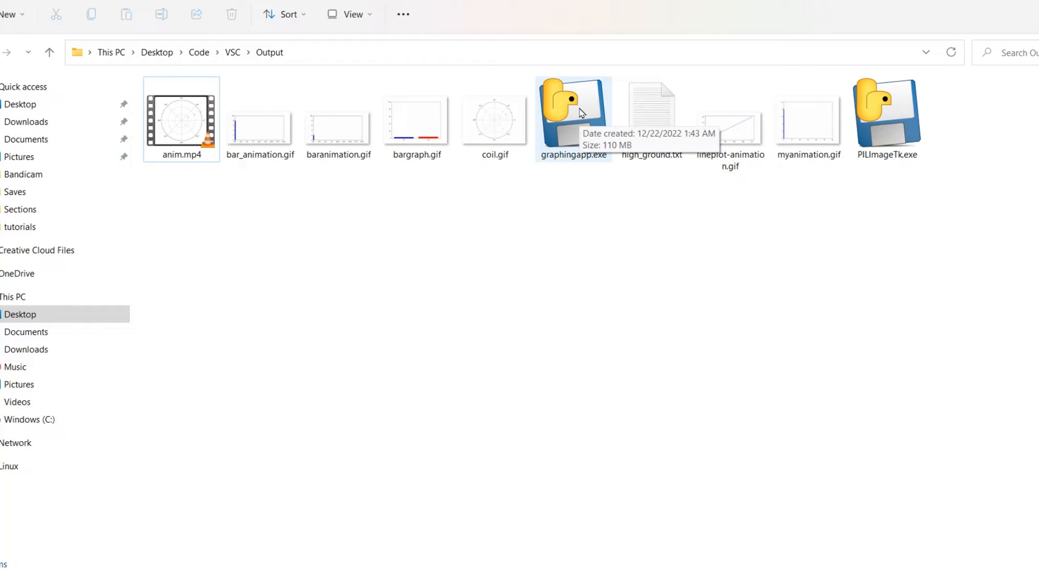
# Select graphingapp.exe in Desktop\Code\VSC\Output to see its 110 MB size
pyautogui.click(572, 118)
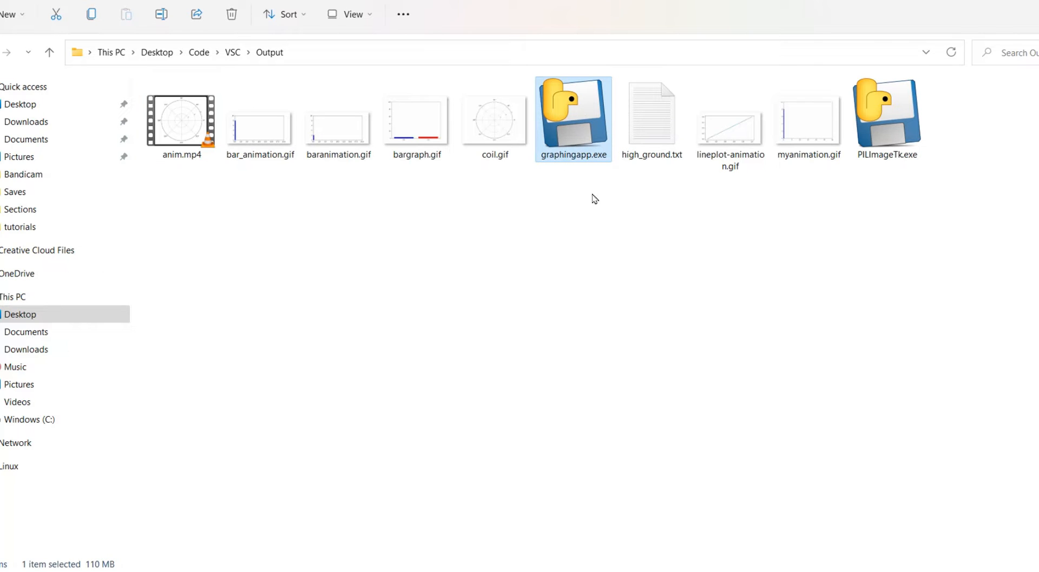
pyautogui.moveTo(564, 116)
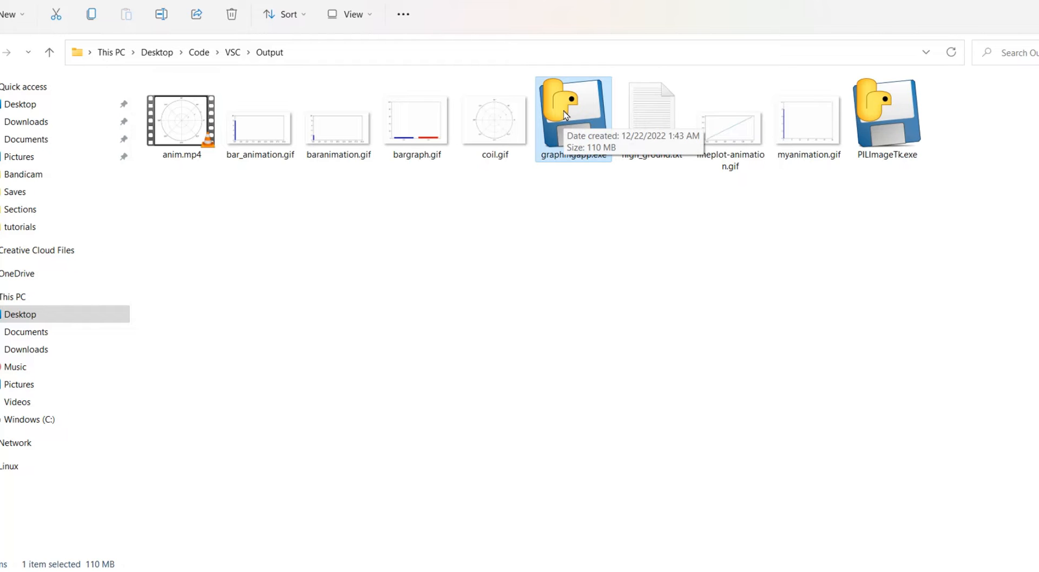
pyautogui.moveTo(571, 130)
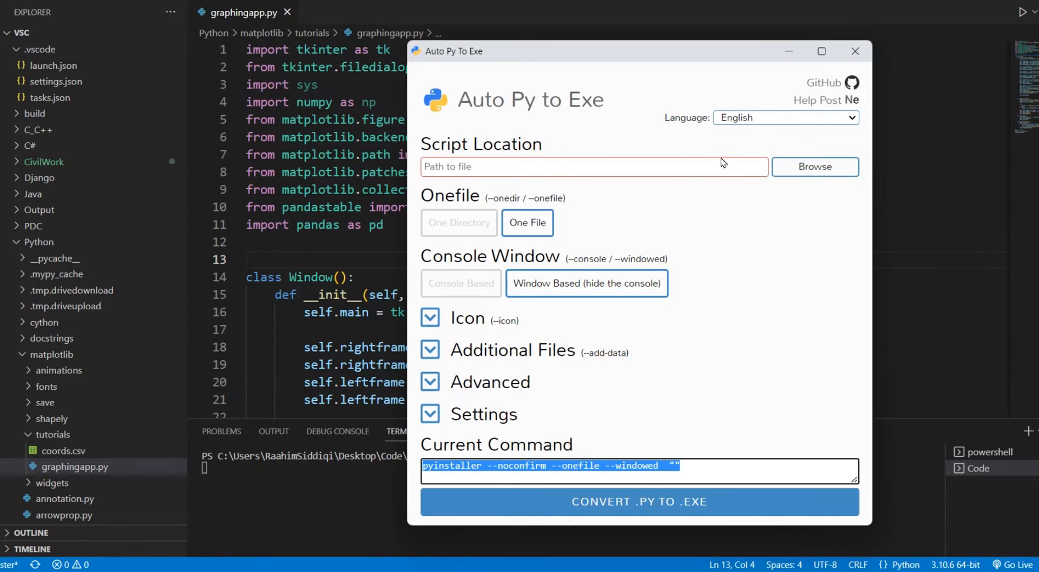
# Load graphingapp.py from the matplotlib tutorials folder as the script location
pyautogui.click(814, 166)
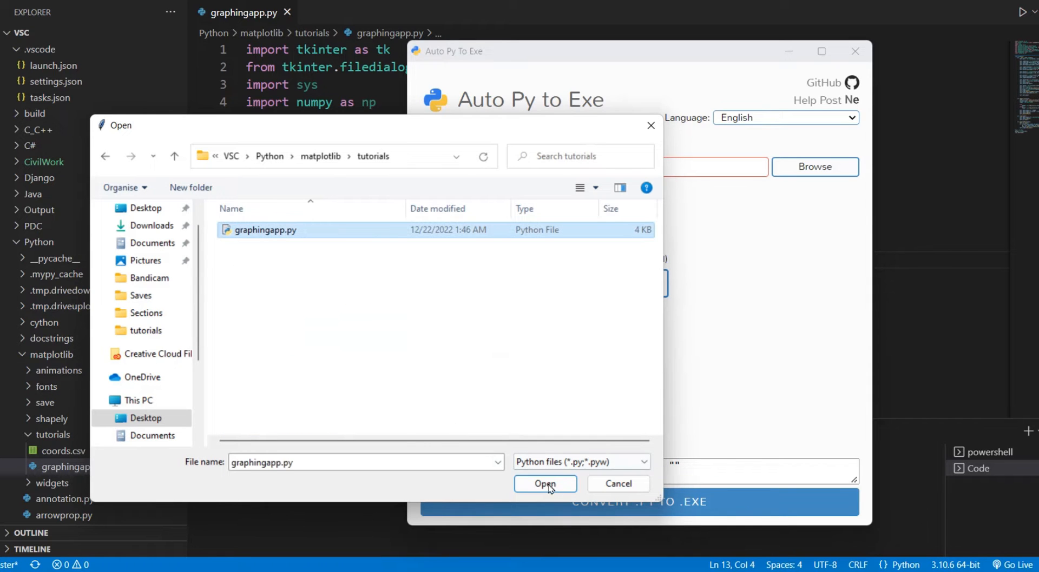
pyautogui.click(545, 483)
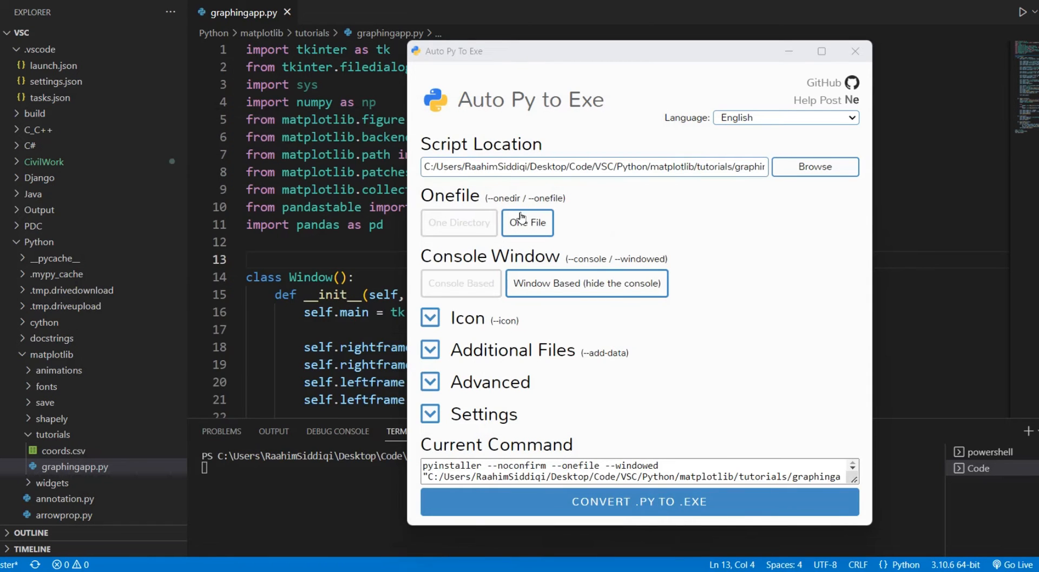
pyautogui.moveTo(550, 273)
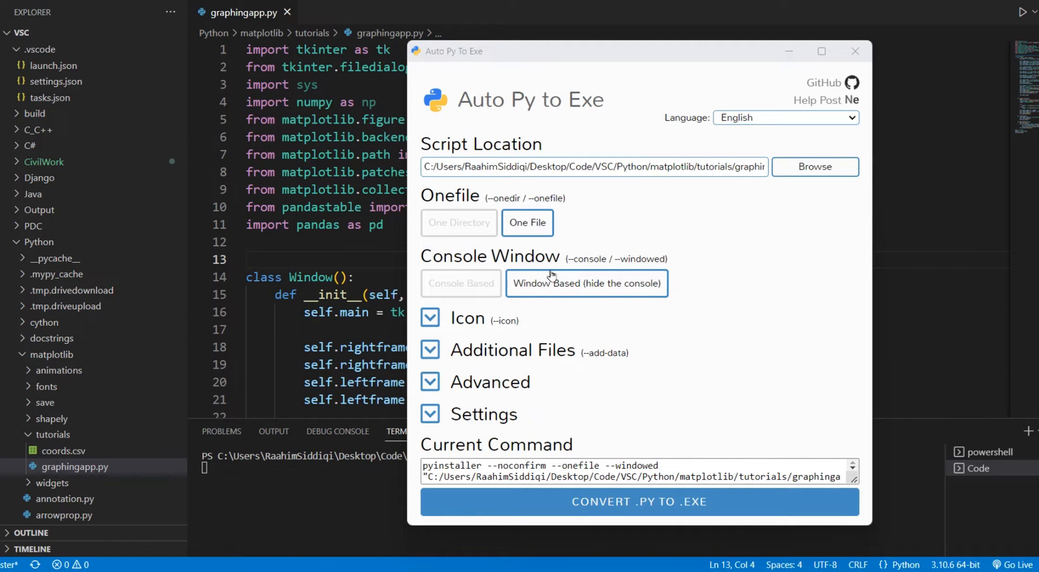
pyautogui.moveTo(713, 86)
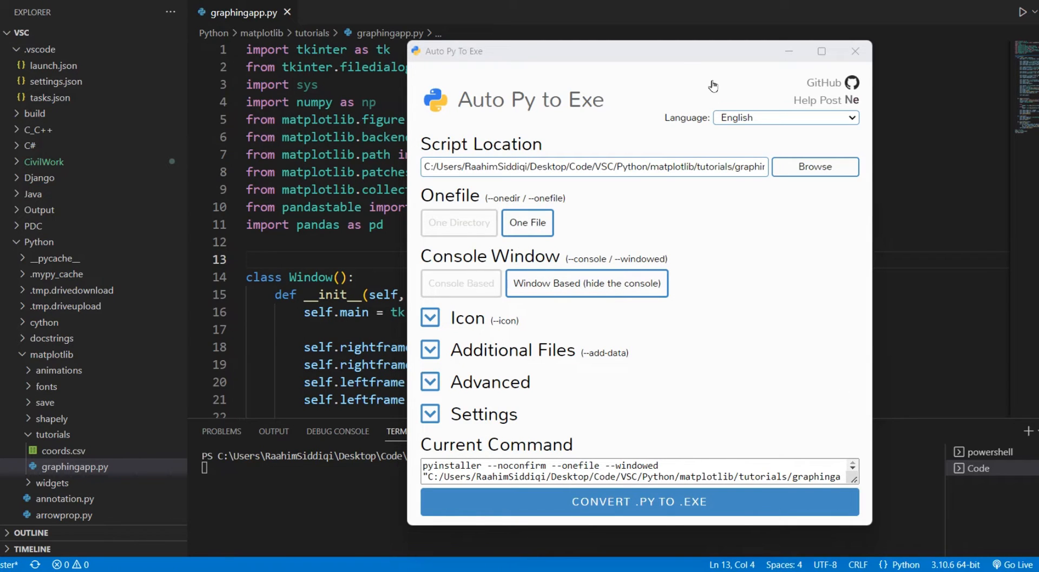
pyautogui.moveTo(639, 50); pyautogui.dragTo(497, 36)
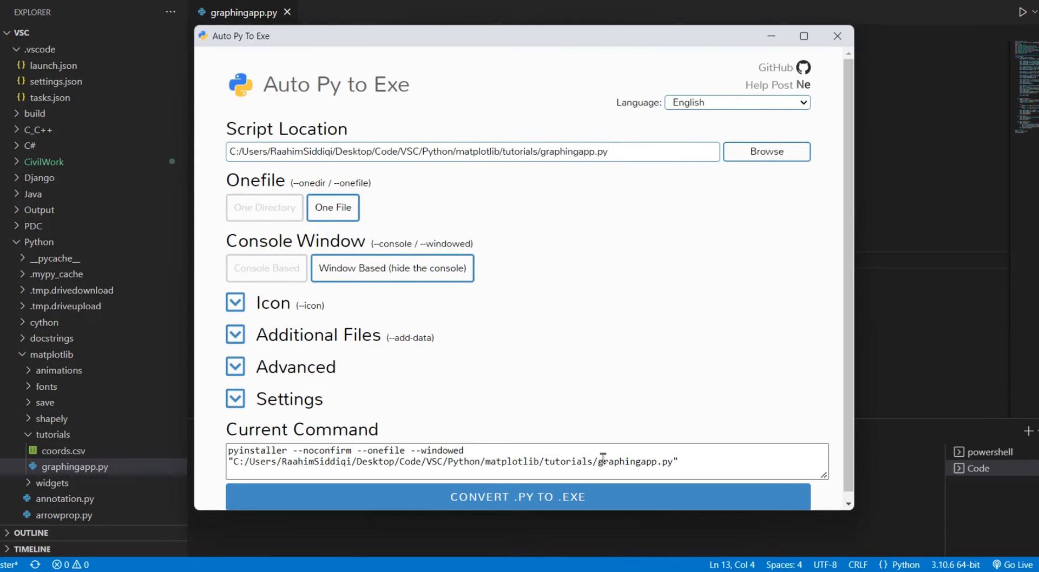
# Expand the Advanced options and scroll down to --upx-dir
pyautogui.click(295, 367)
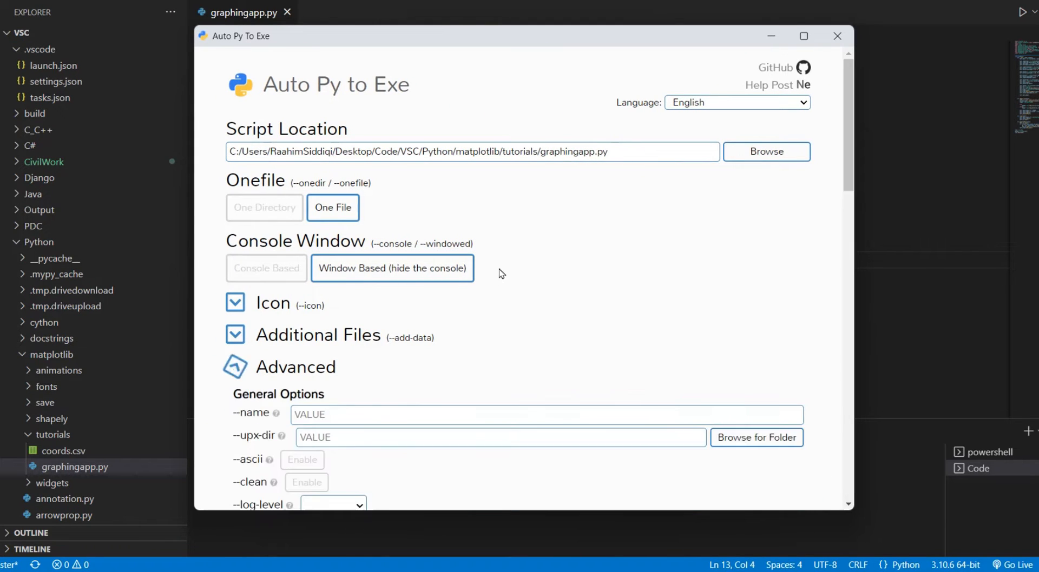
pyautogui.scroll(-3)
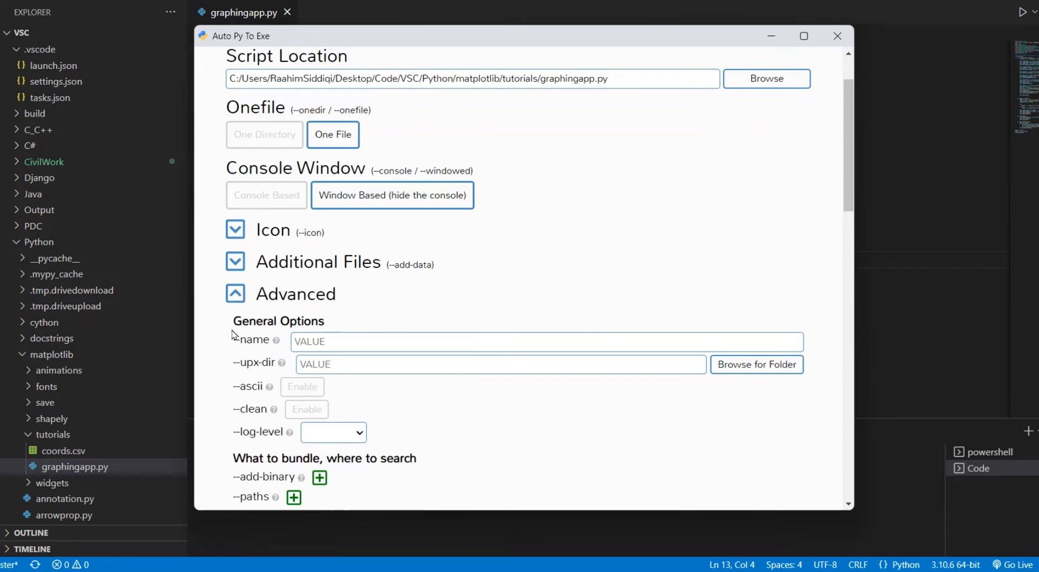
pyautogui.scroll(-3)
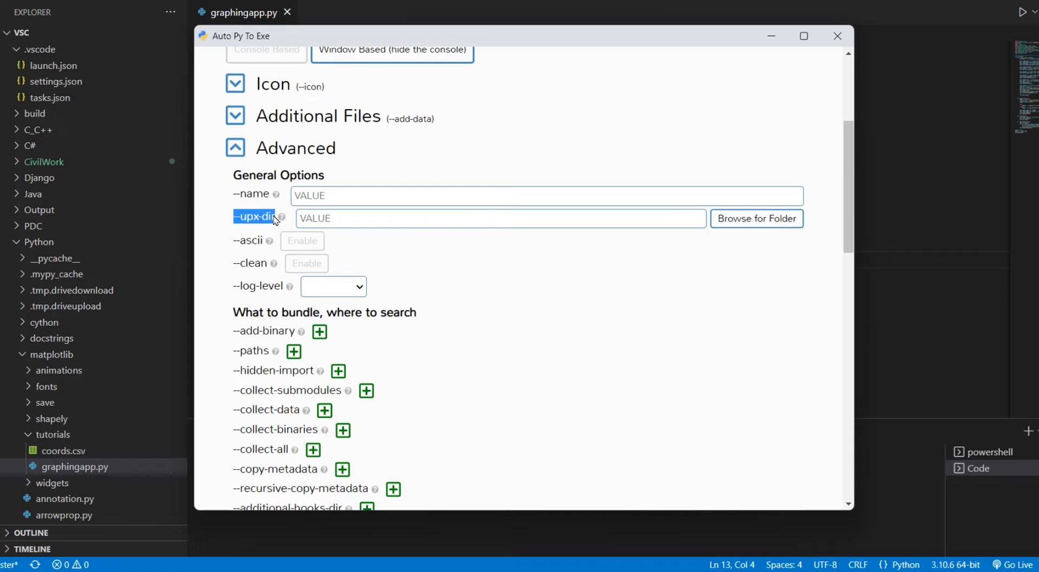
# Point --upx-dir to the Desktop/Dependencies/upx-4.0.1 folder
pyautogui.click(755, 218)
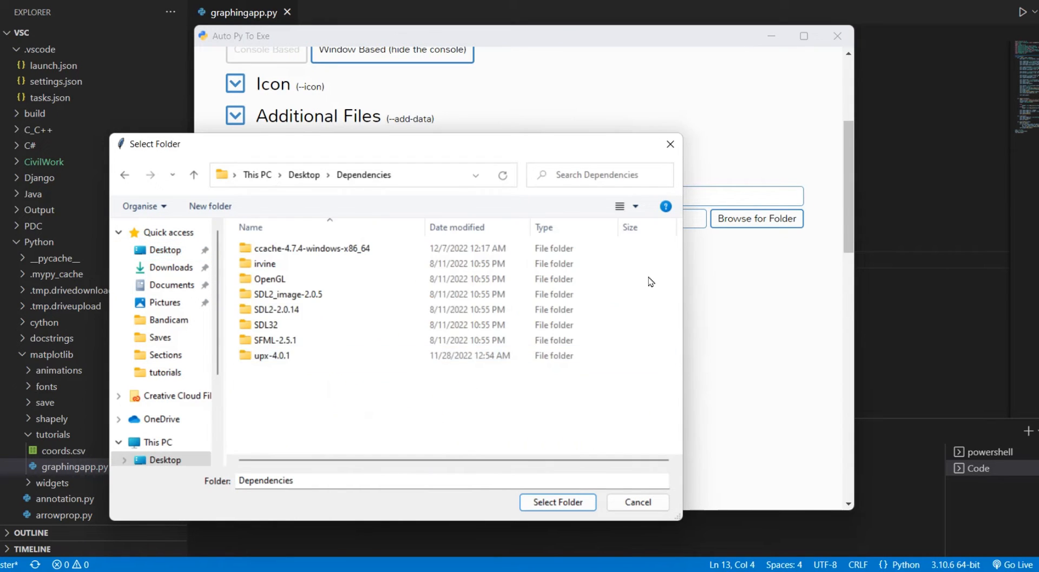
pyautogui.doubleClick(272, 356)
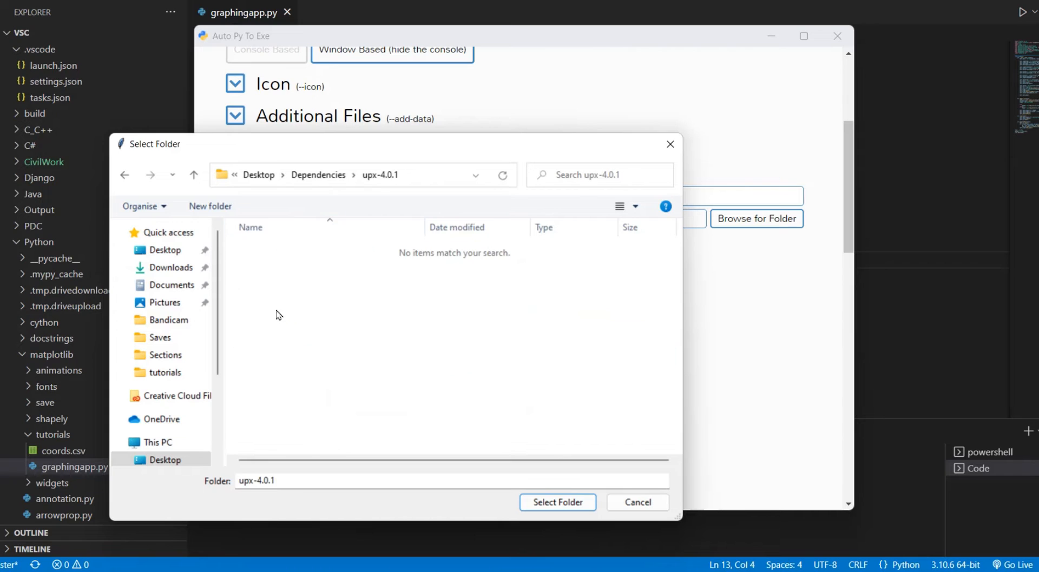
pyautogui.click(193, 175)
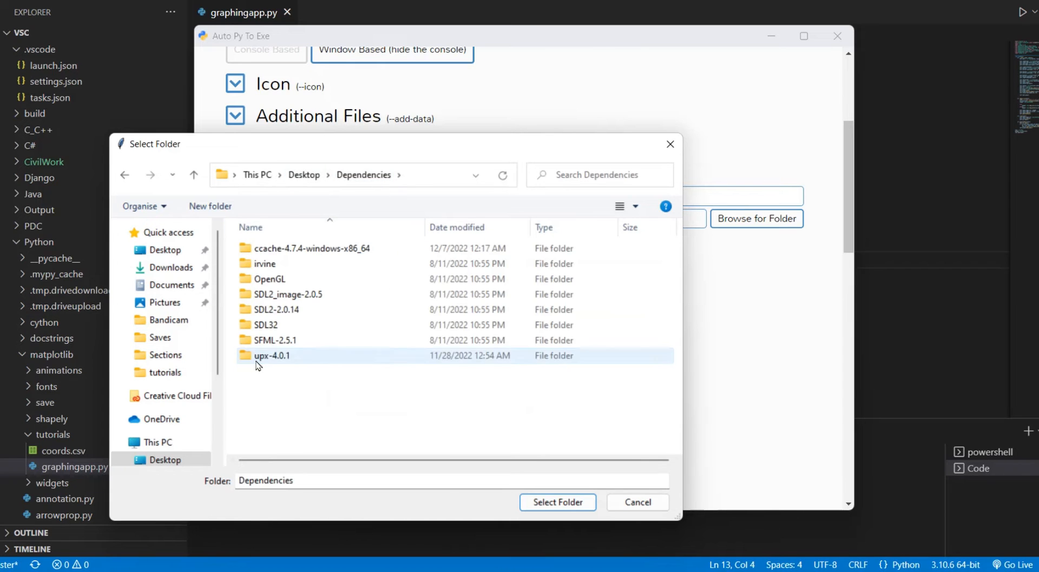
pyautogui.click(272, 356)
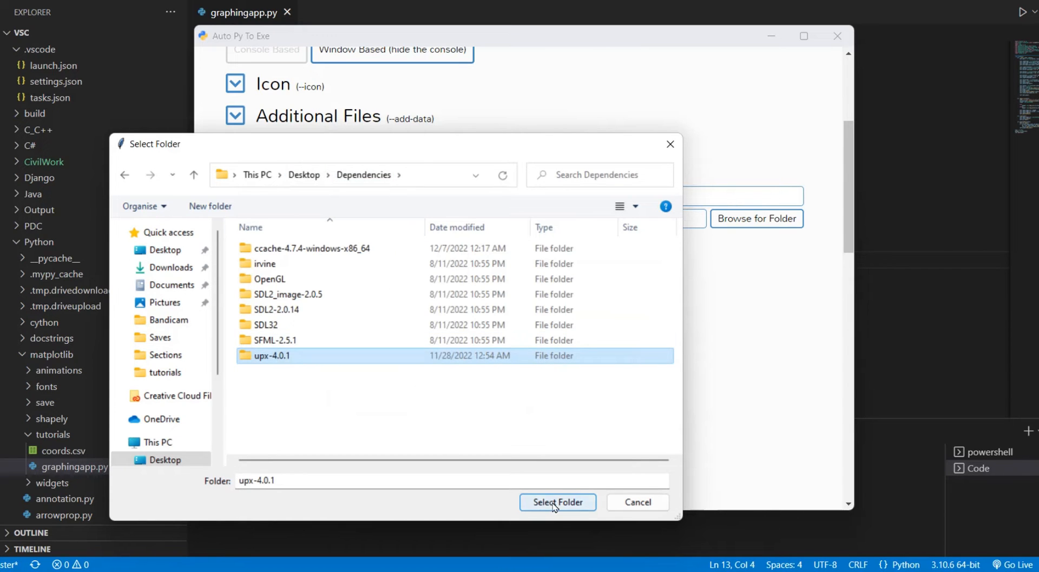
pyautogui.click(557, 502)
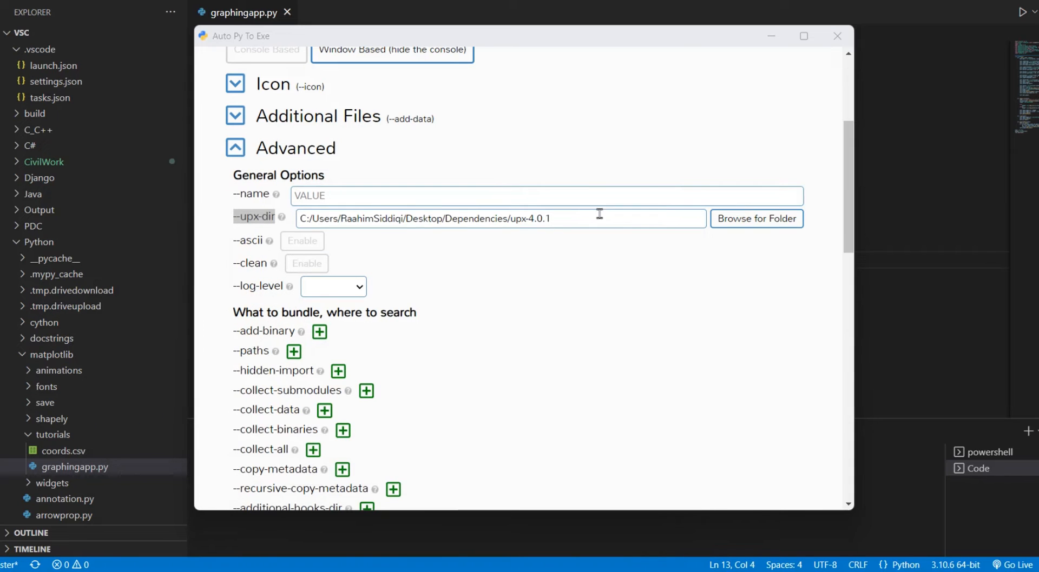
pyautogui.scroll(-3)
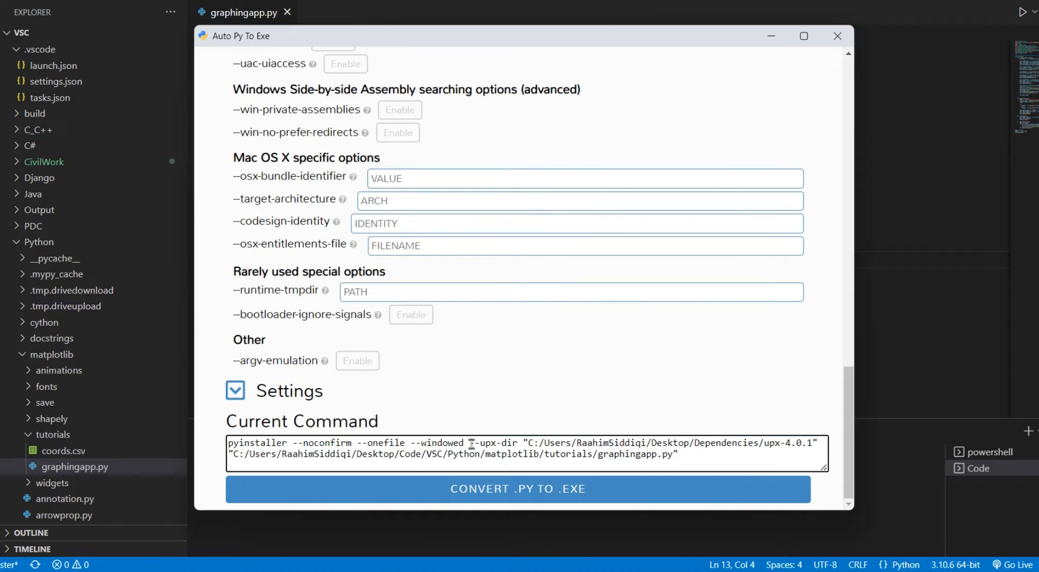
pyautogui.doubleClick(495, 443)
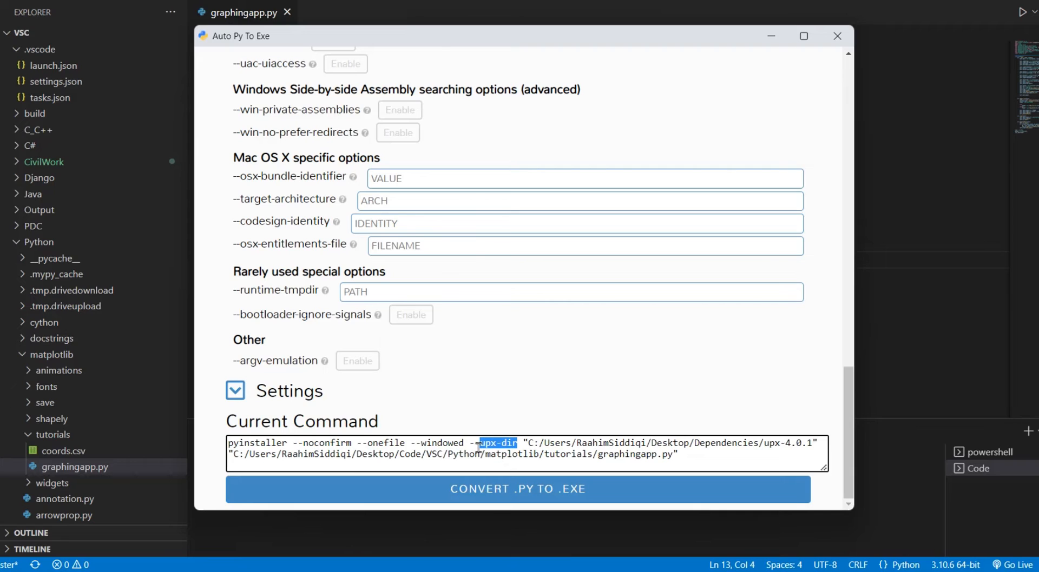
pyautogui.moveTo(490, 481)
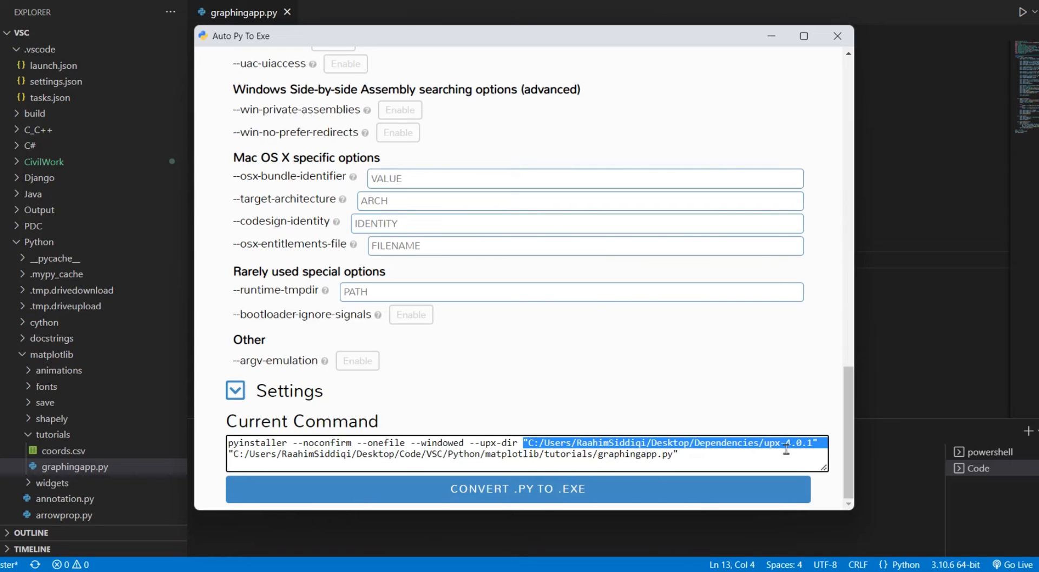
pyautogui.click(739, 460)
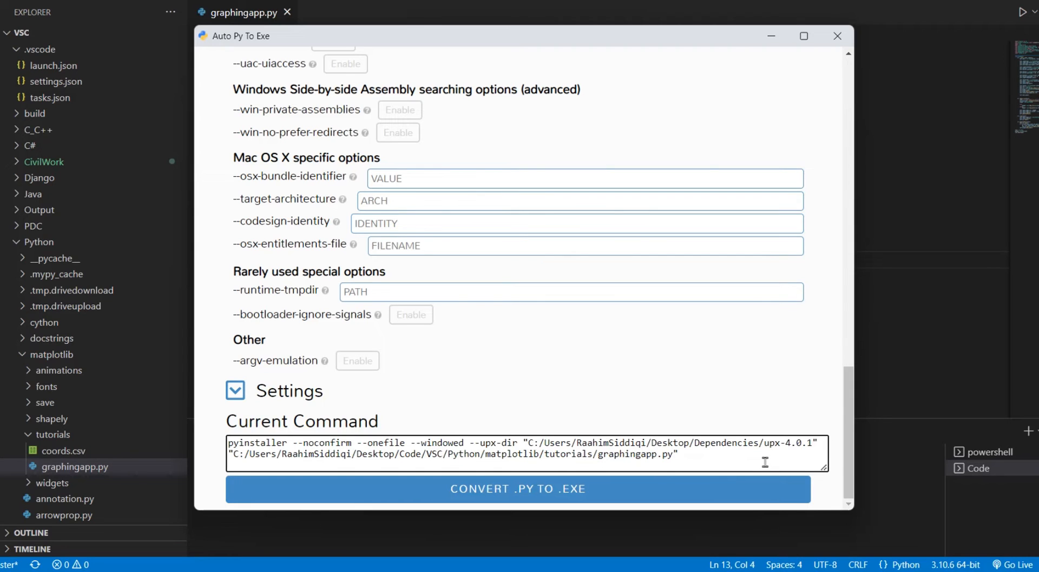
pyautogui.moveTo(513, 356)
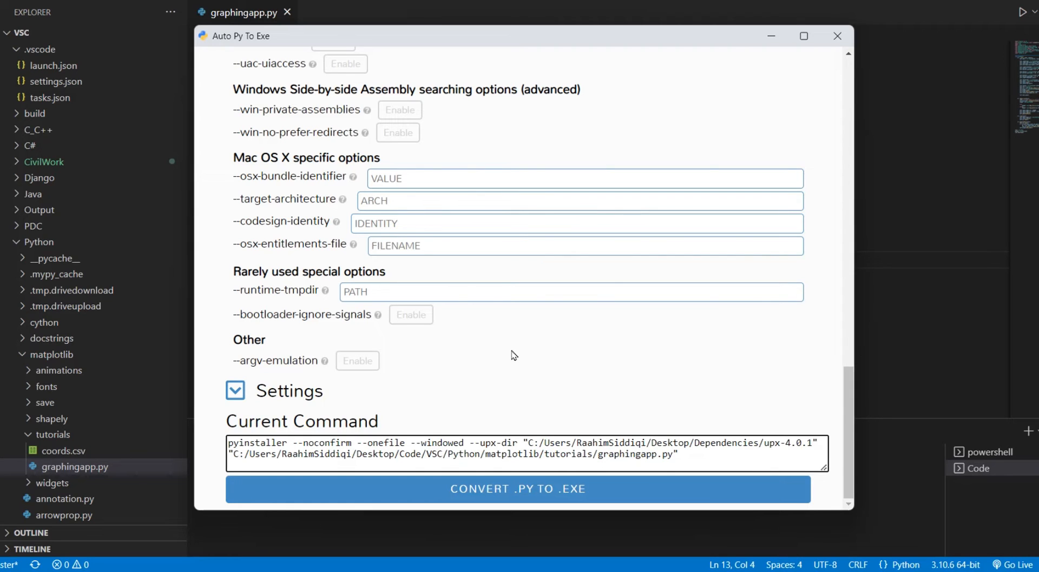
pyautogui.moveTo(511, 351)
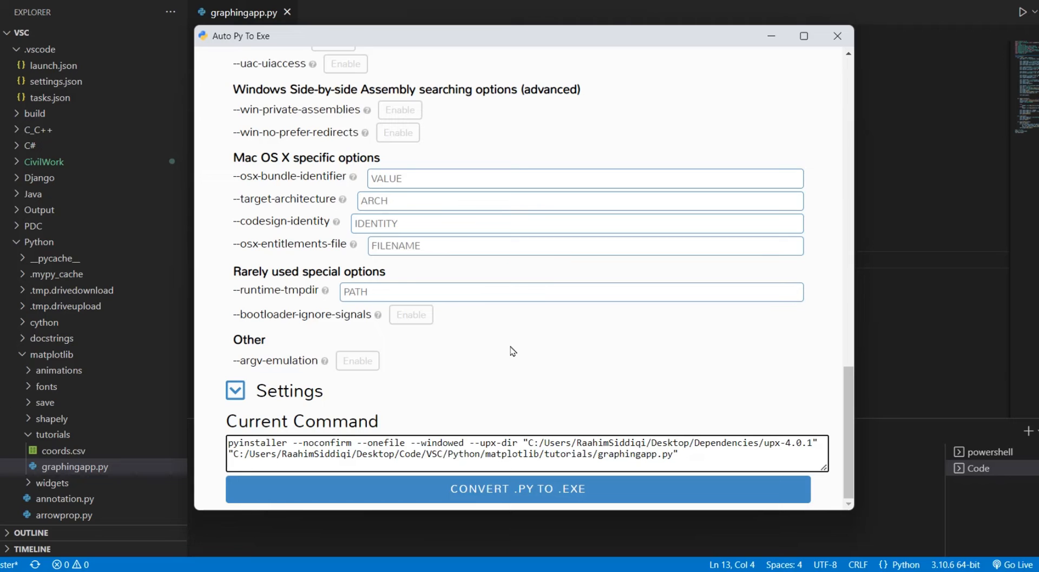
pyautogui.moveTo(553, 489)
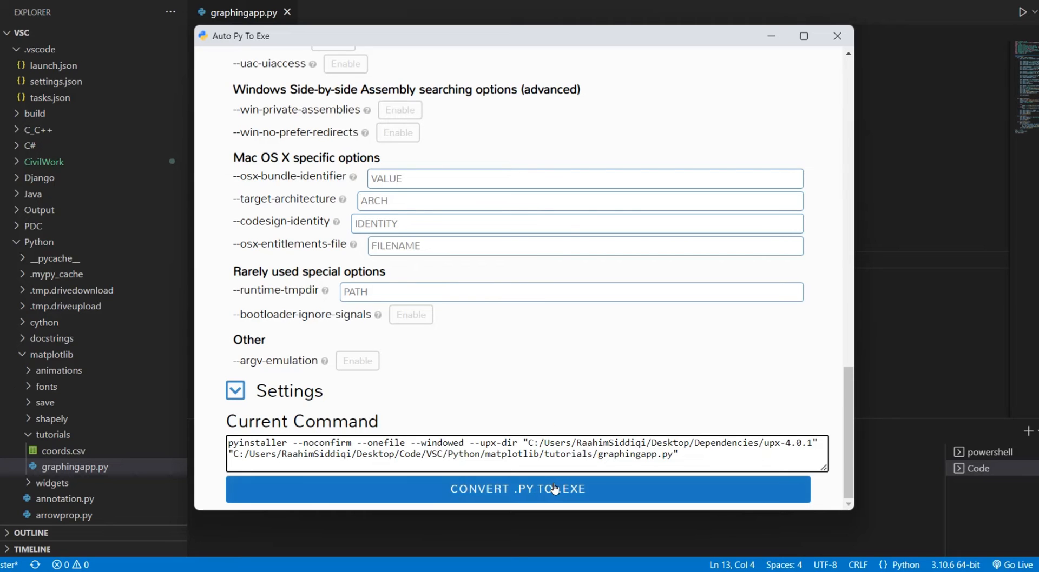
# Convert graphingapp.py to an exe, confirming the overwrite of the previous output
pyautogui.click(517, 489)
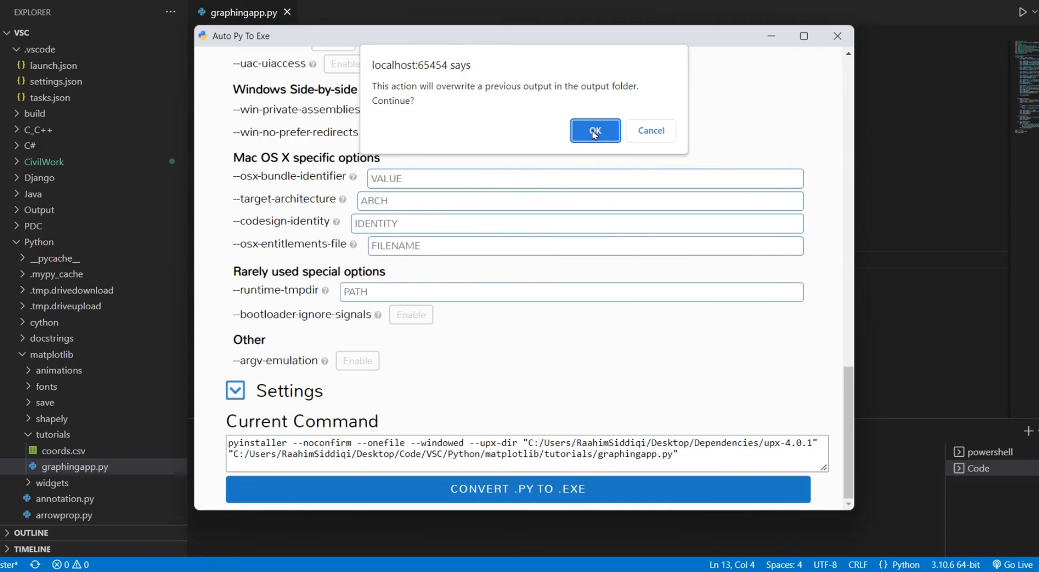
pyautogui.click(594, 130)
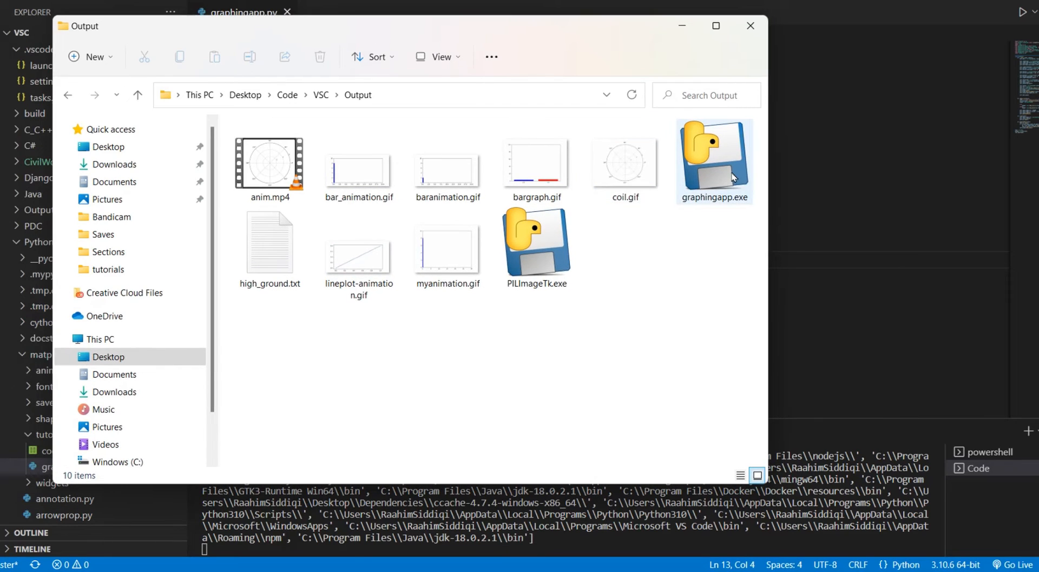
pyautogui.moveTo(714, 161)
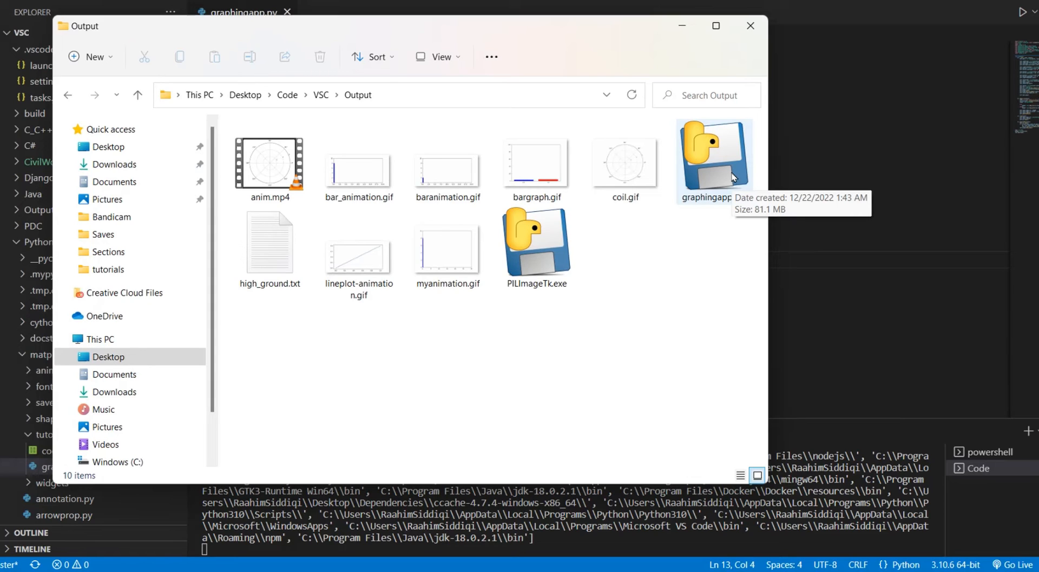
# Select the rebuilt graphingapp.exe to confirm its 81.1 MB size
pyautogui.click(714, 160)
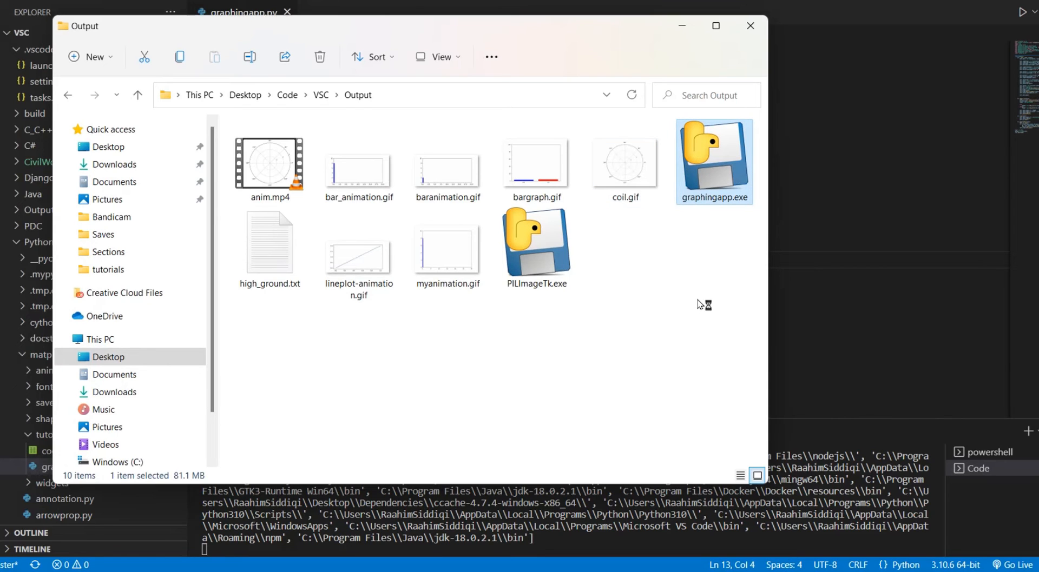
pyautogui.moveTo(674, 263)
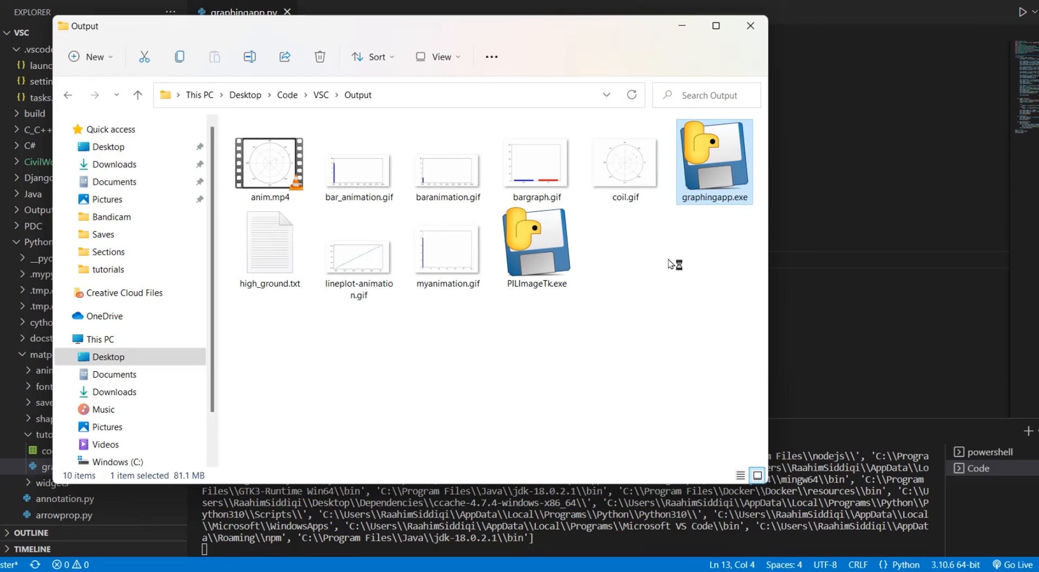
pyautogui.moveTo(673, 190)
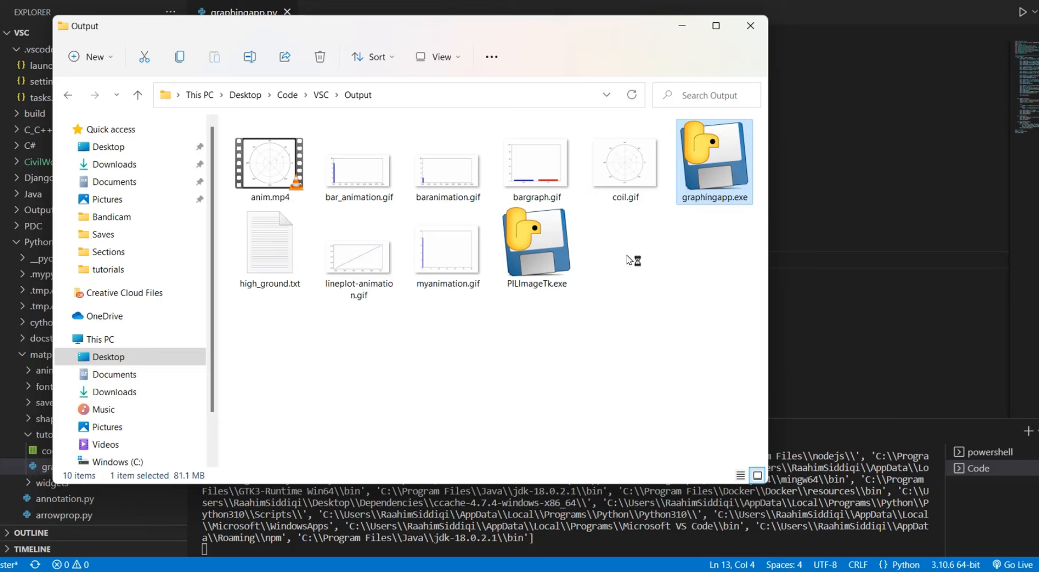
# Launch graphingapp.exe and check its Tk window with an empty table and plot
pyautogui.doubleClick(714, 160)
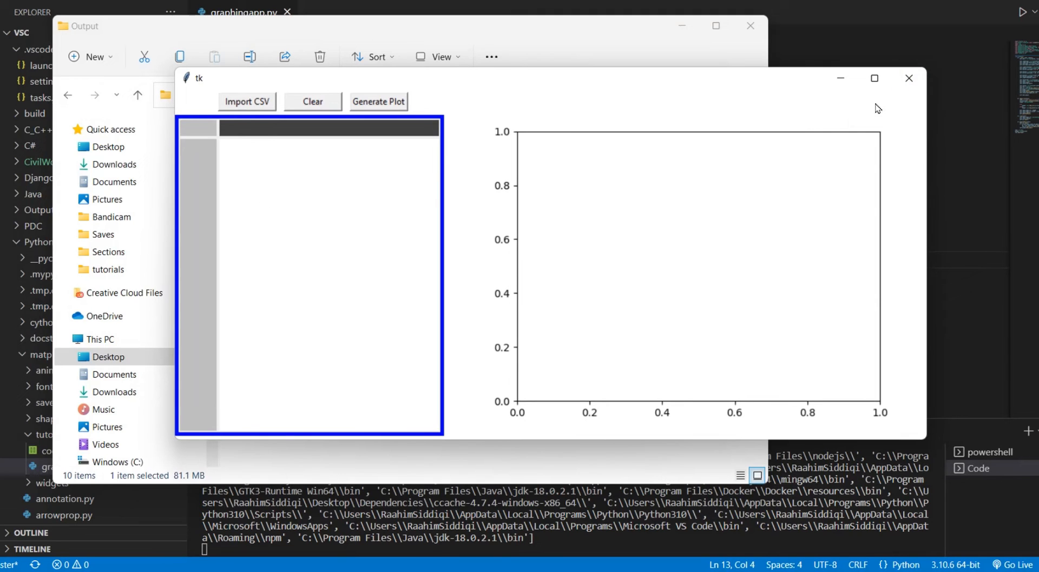
pyautogui.moveTo(905, 95)
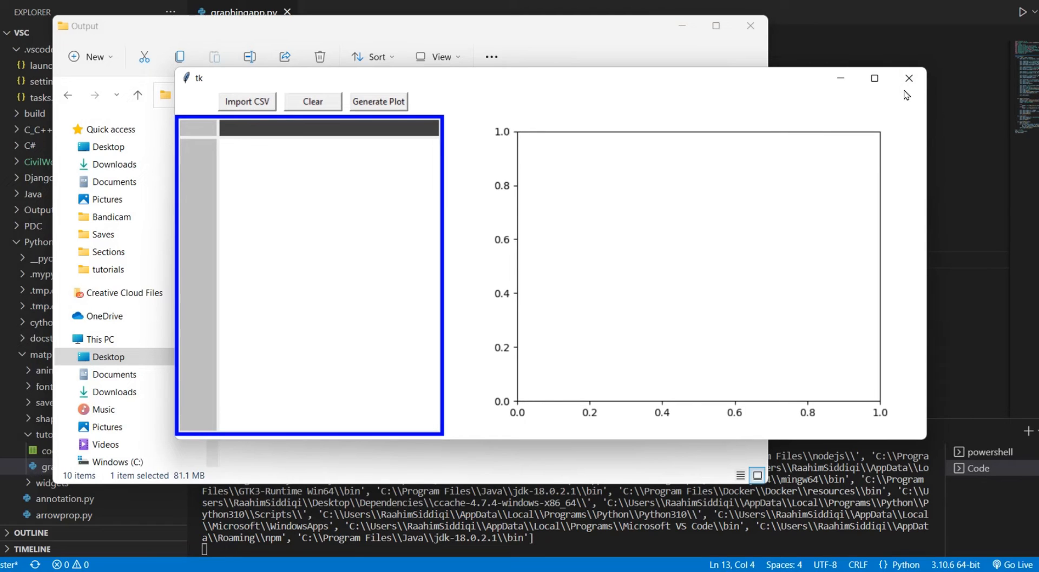
pyautogui.moveTo(908, 78)
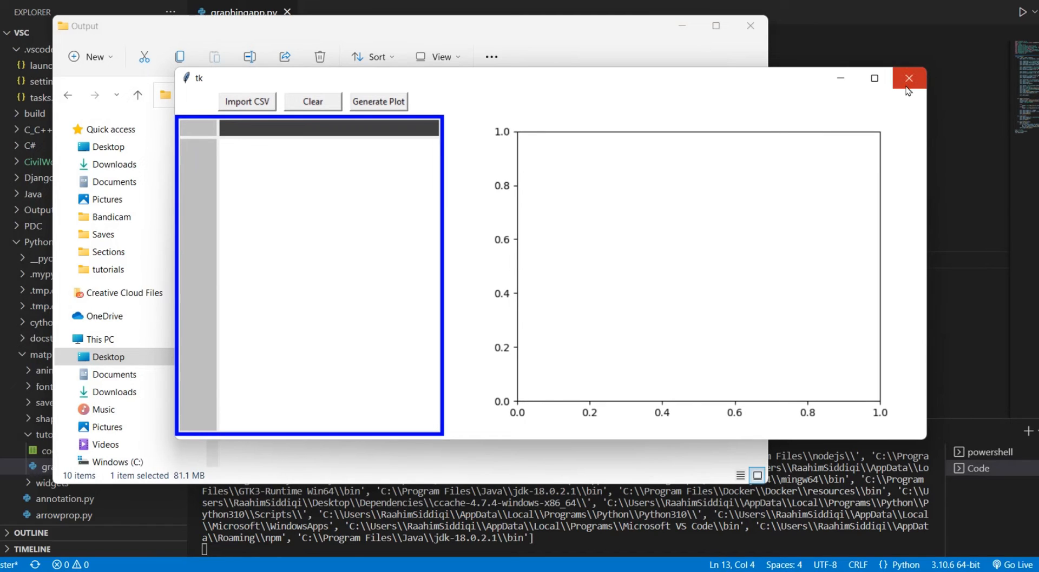
pyautogui.moveTo(909, 77)
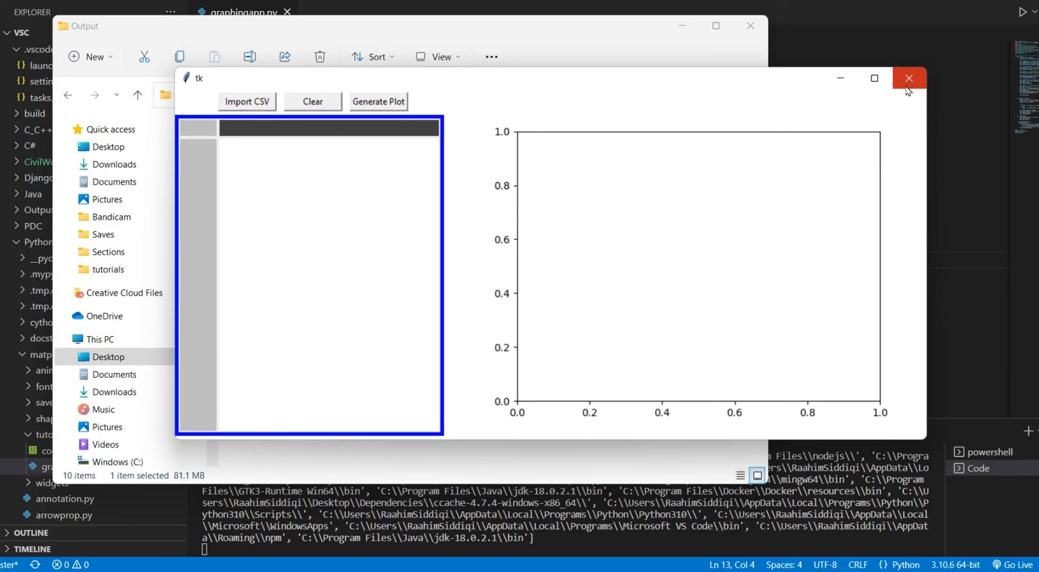
# Close the graphingapp Tk window and the Output File Explorer window
pyautogui.click(908, 78)
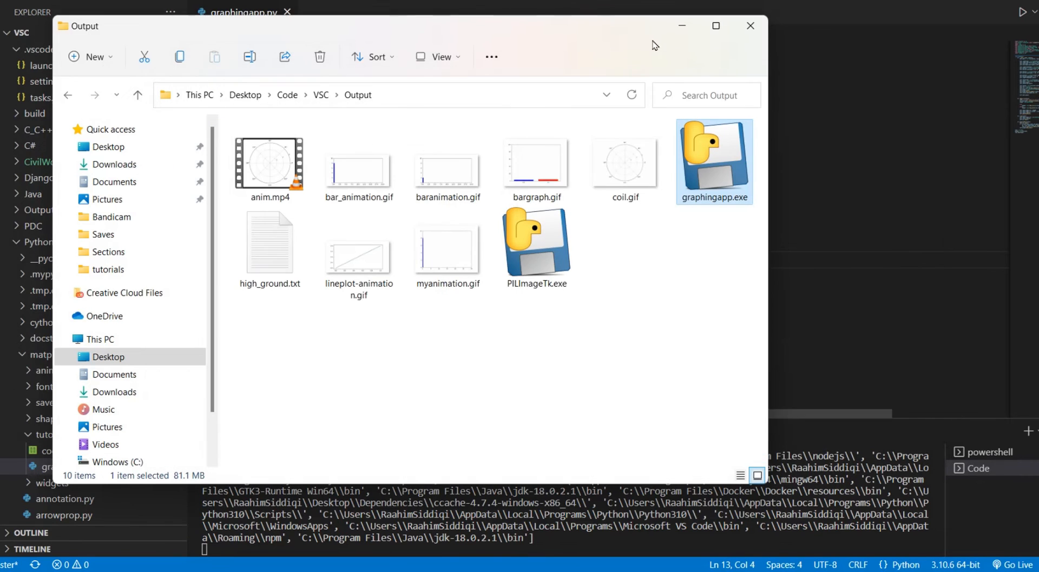
pyautogui.moveTo(634, 44)
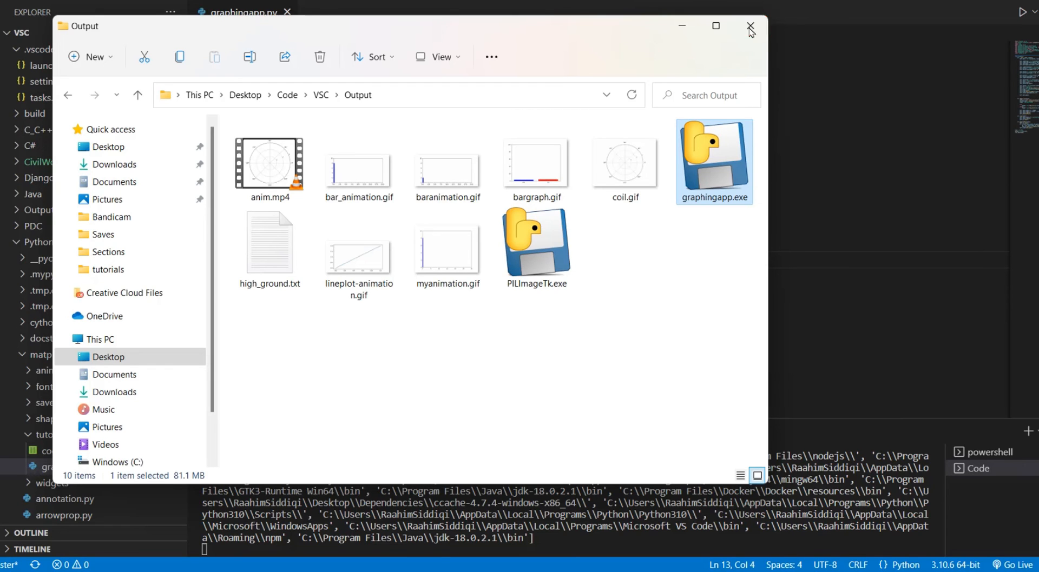
pyautogui.click(749, 26)
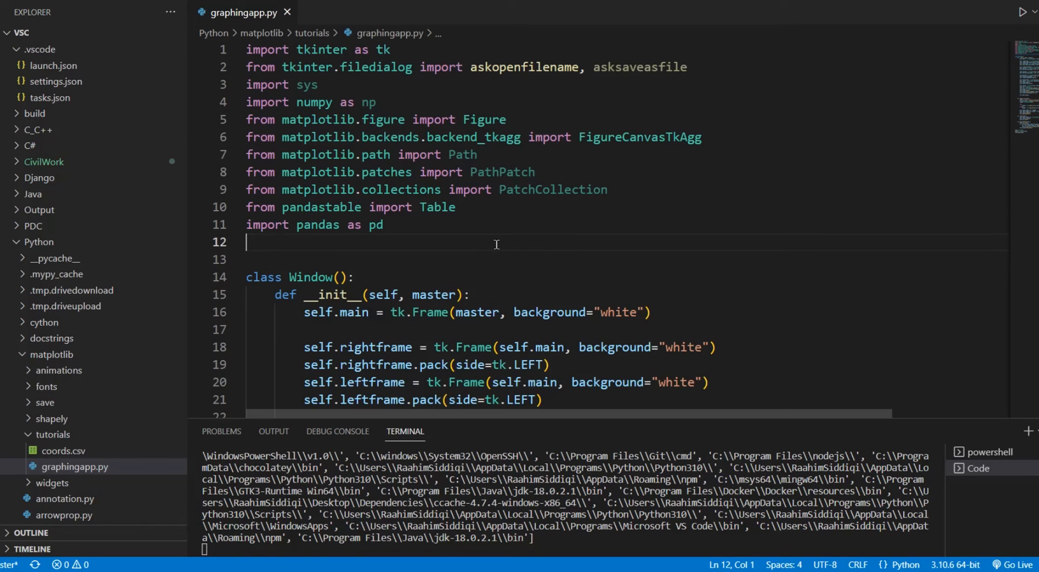